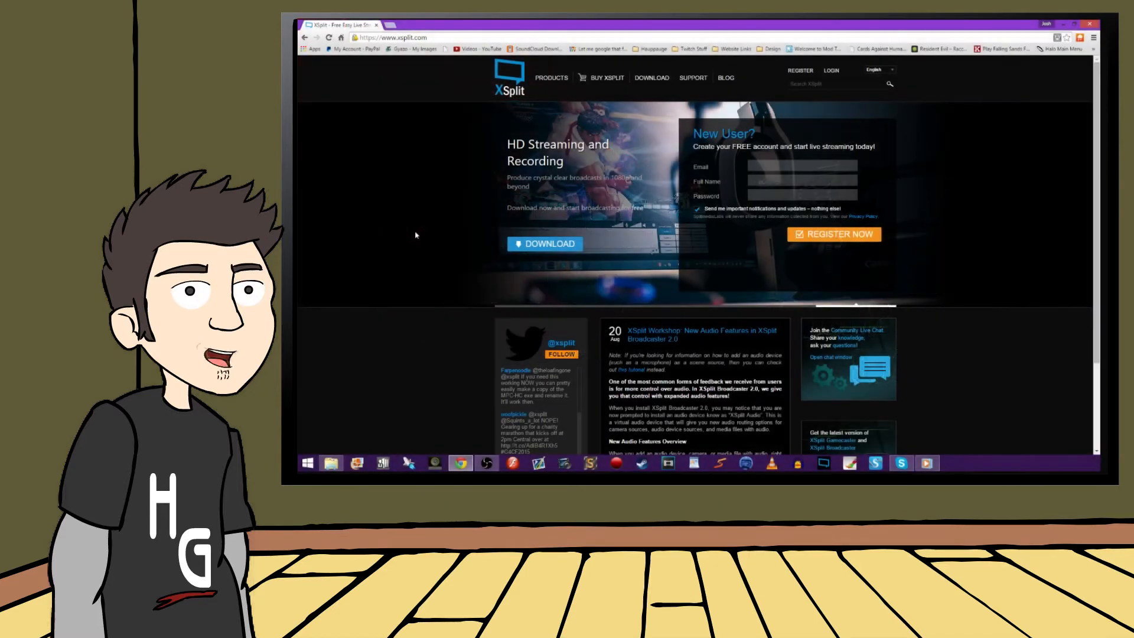
mouse_move(406, 201)
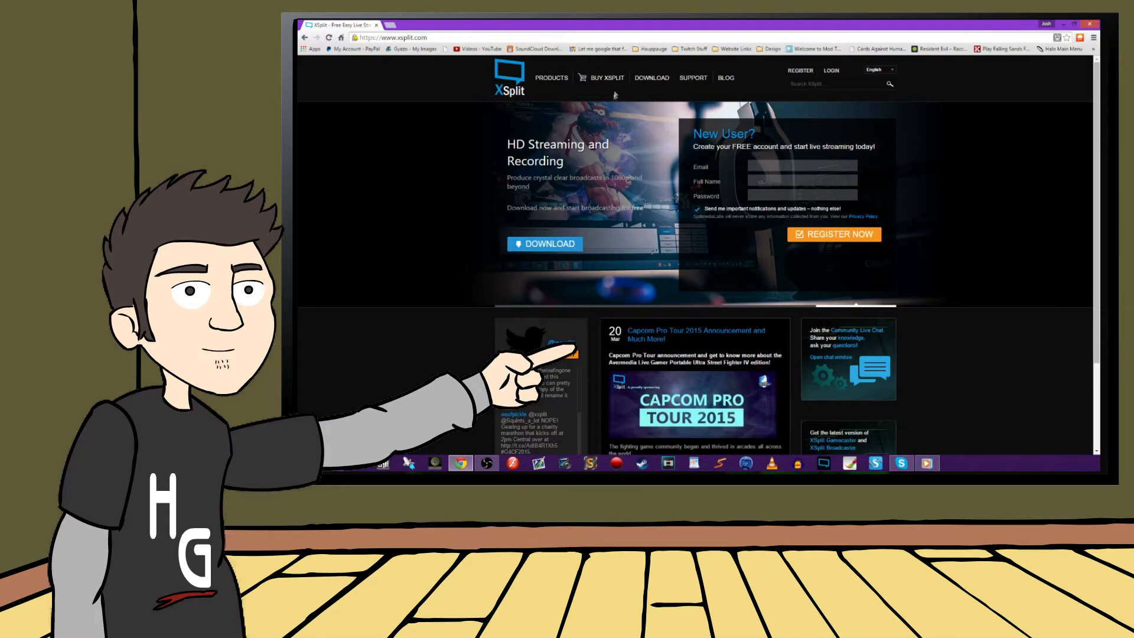
- Go to the Buy XSplit page and scroll to the Free, Personal and Premium plans
click(605, 77)
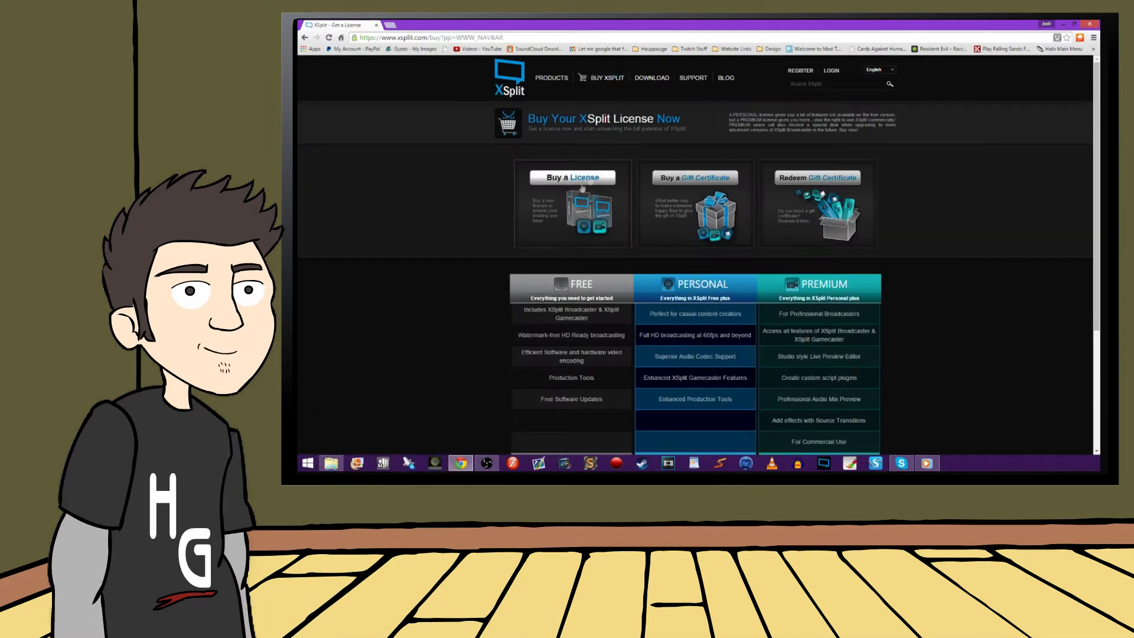
mouse_move(635, 193)
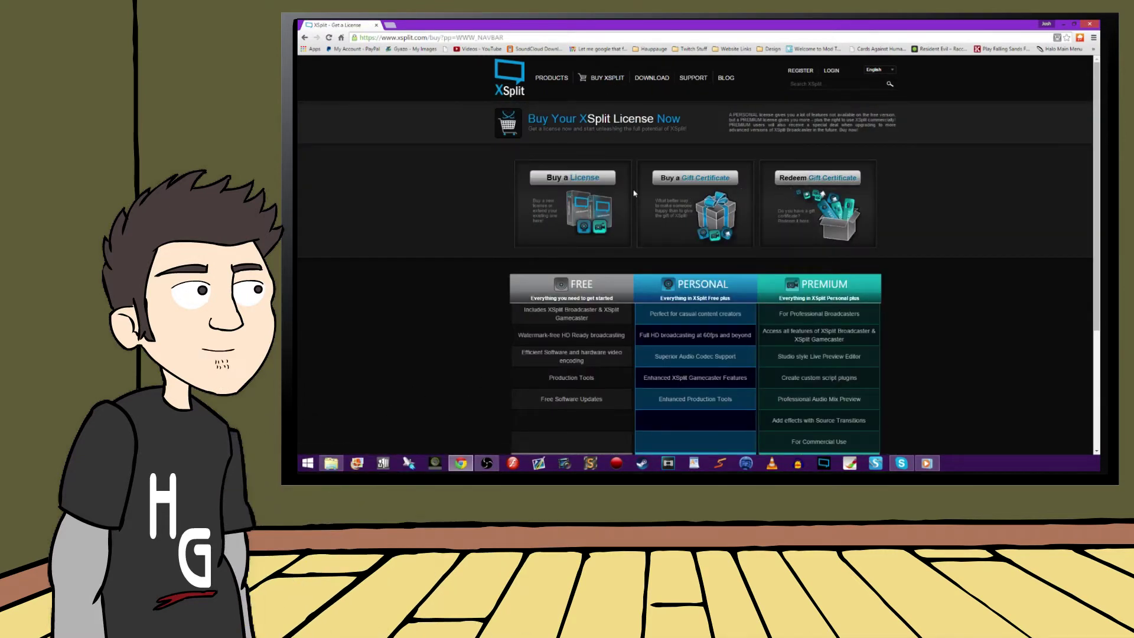
scroll(down, 3)
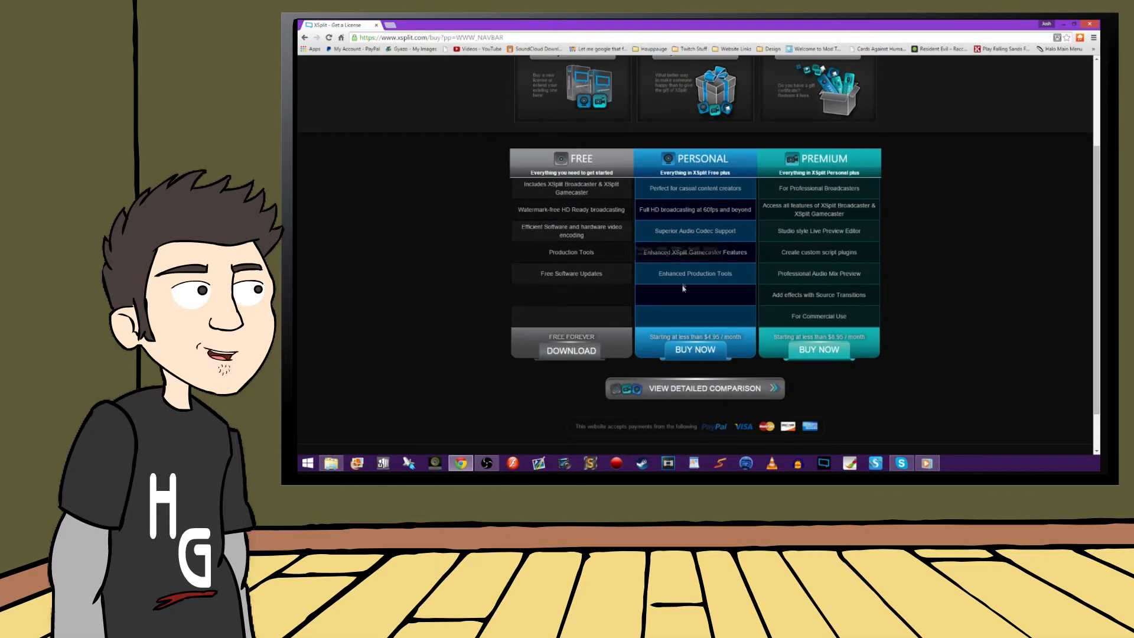
mouse_move(776, 374)
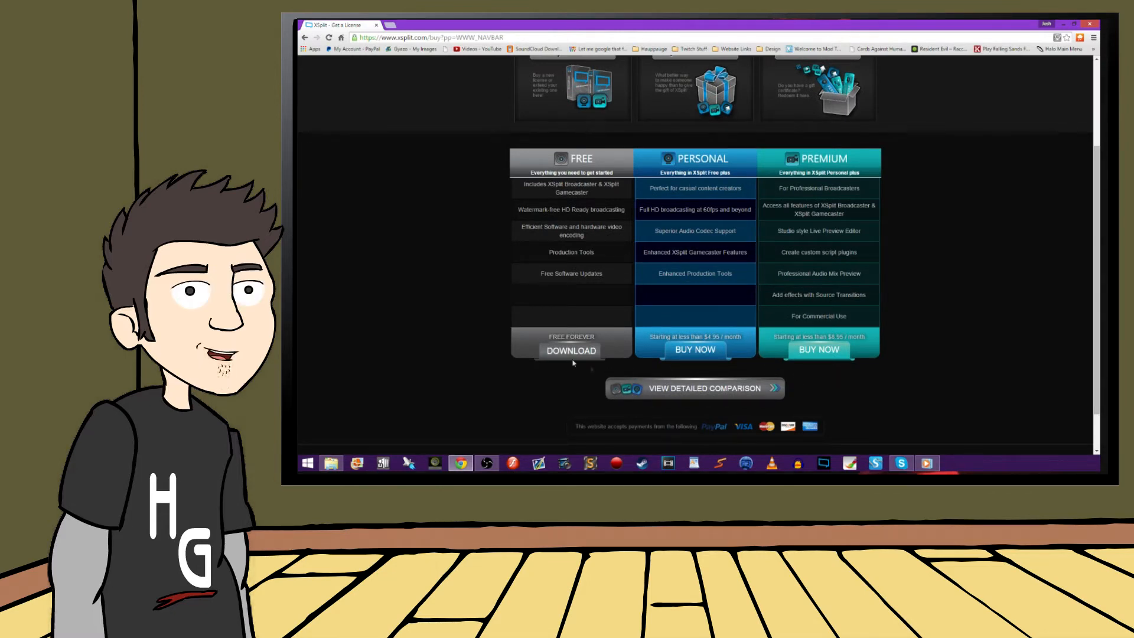
mouse_move(570, 354)
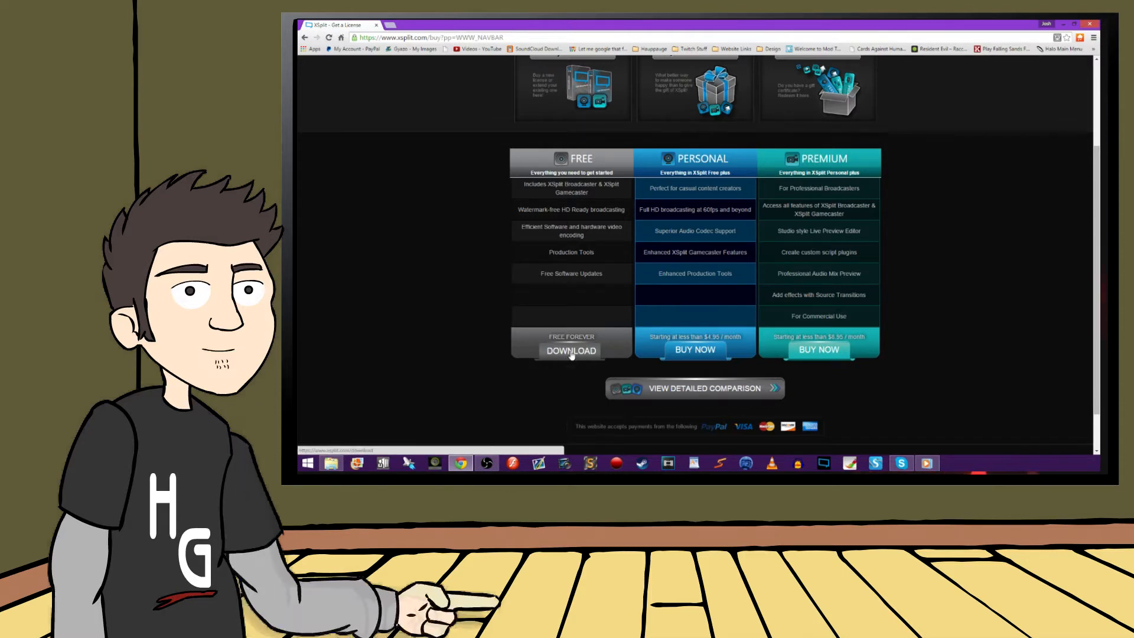
- Choose the Free plan download and download the XSplit Broadcaster installer
click(570, 351)
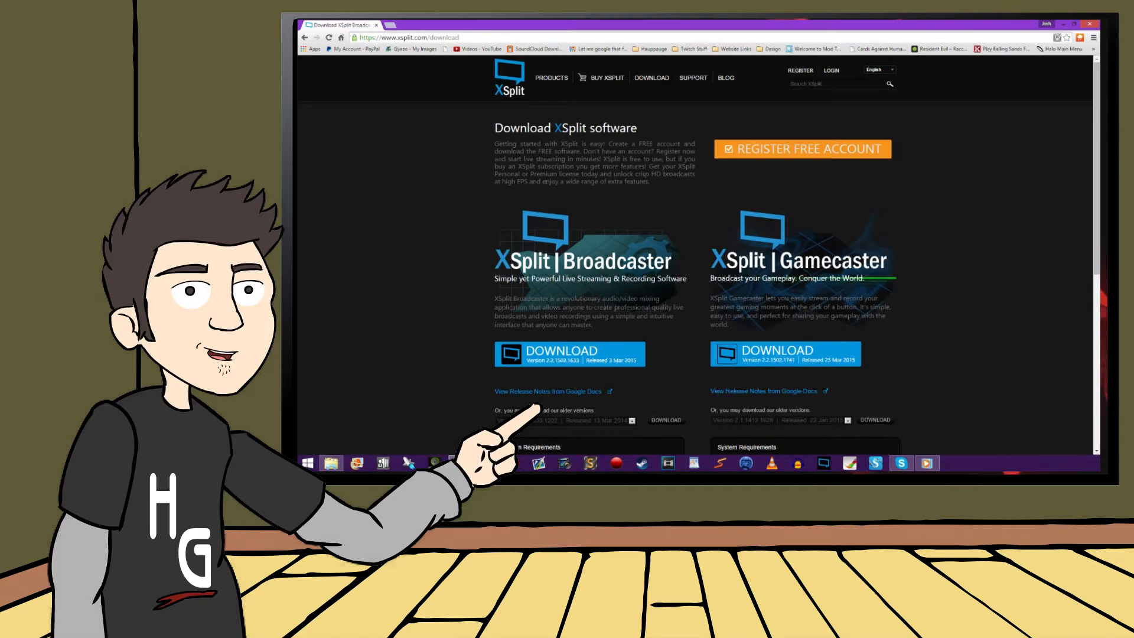
scroll(down, 3)
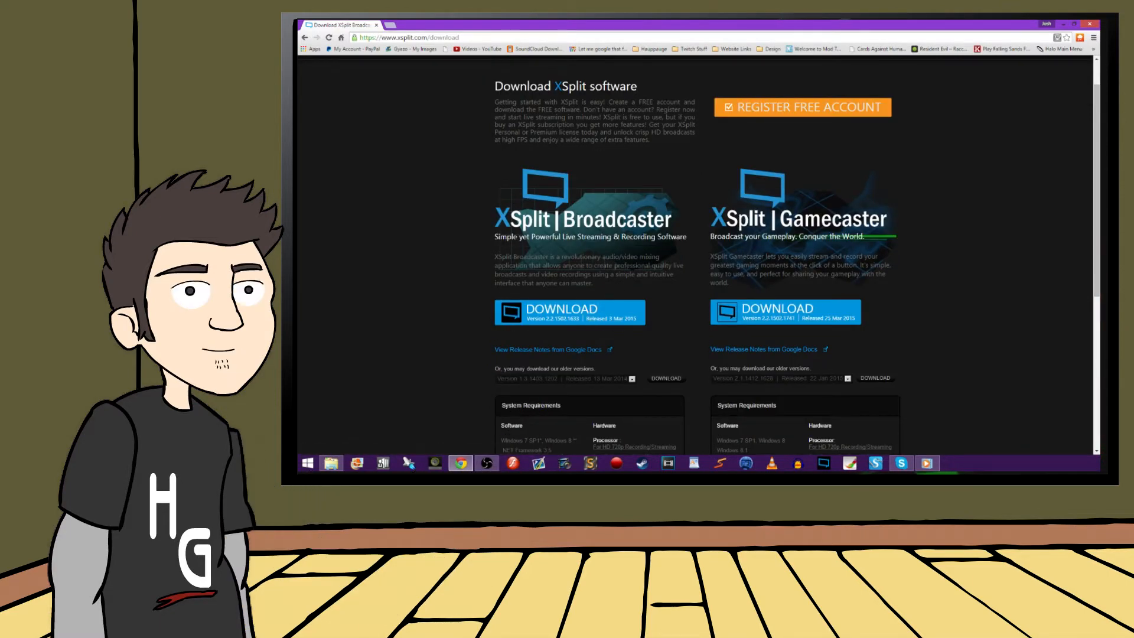
click(570, 312)
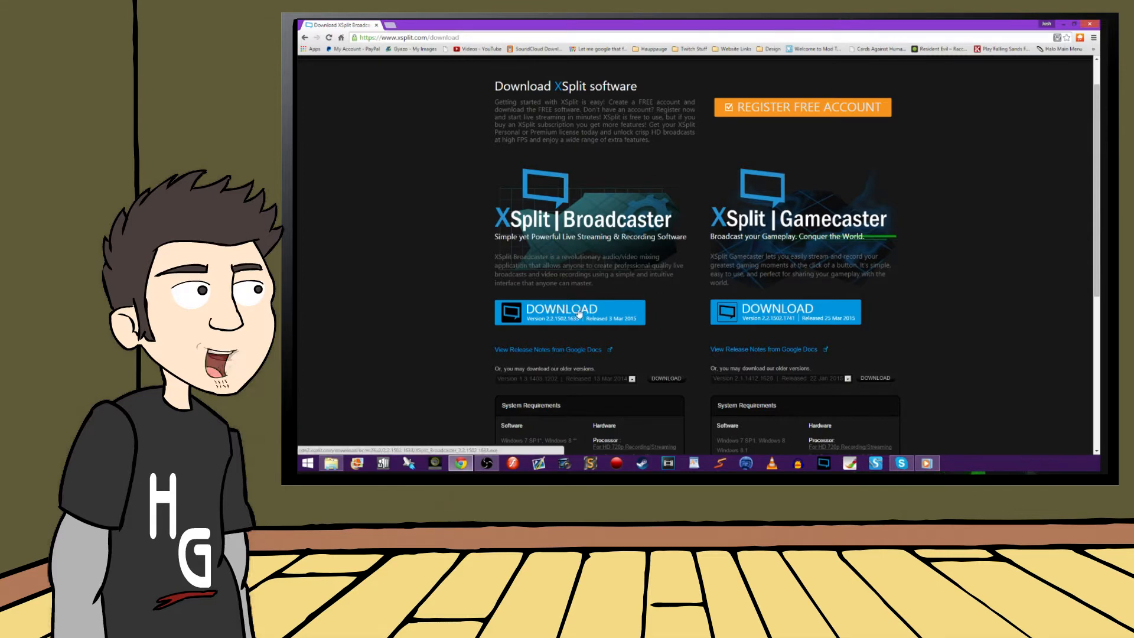
click(569, 312)
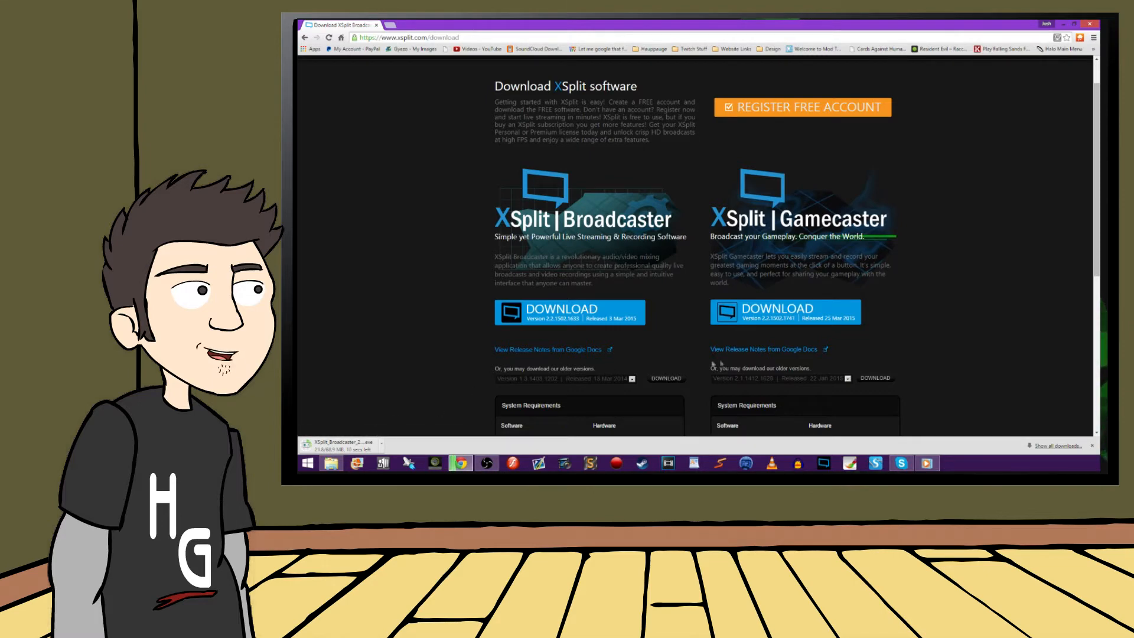
scroll(down, 3)
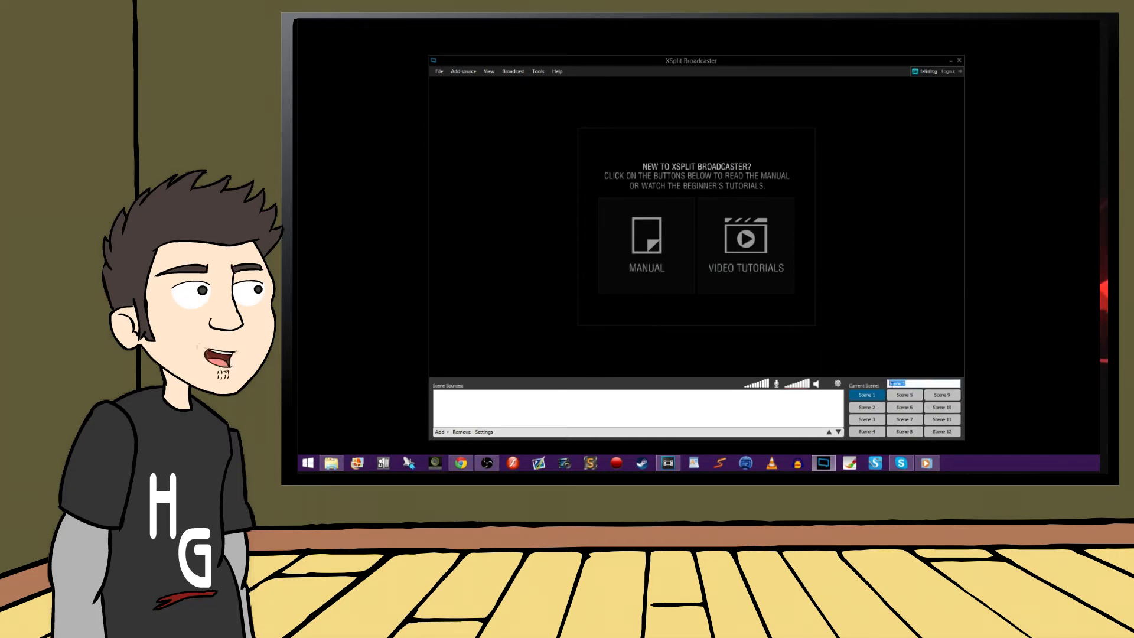
- Name the current scene 'Game'
text(Game)
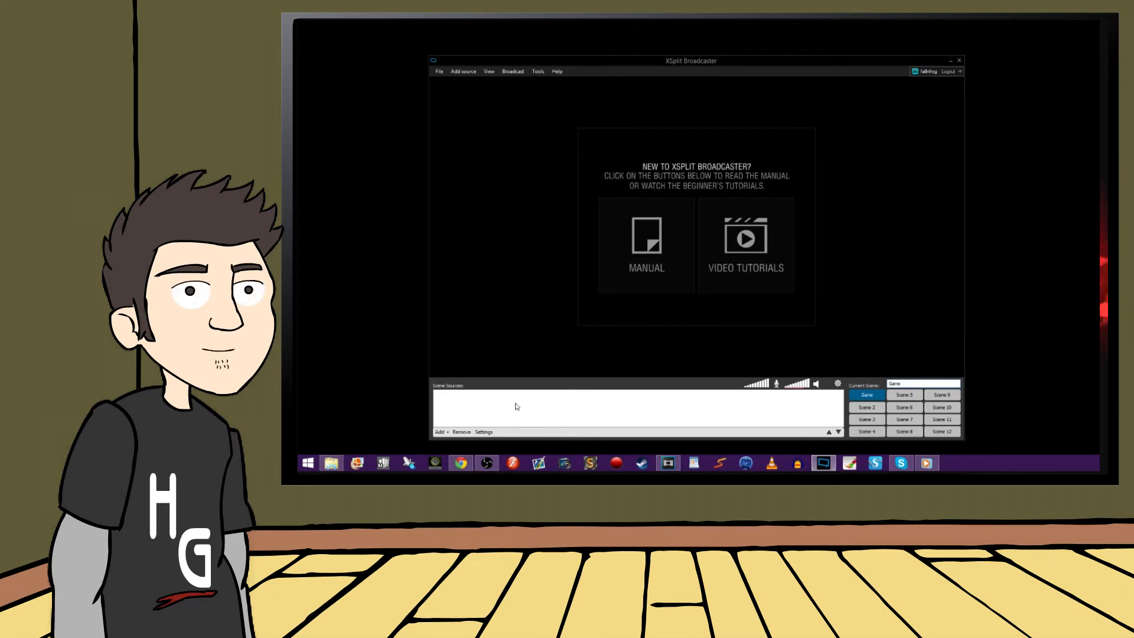
- Add Hauppauge Siena Video Capture as a scene source from the video devices list
click(438, 432)
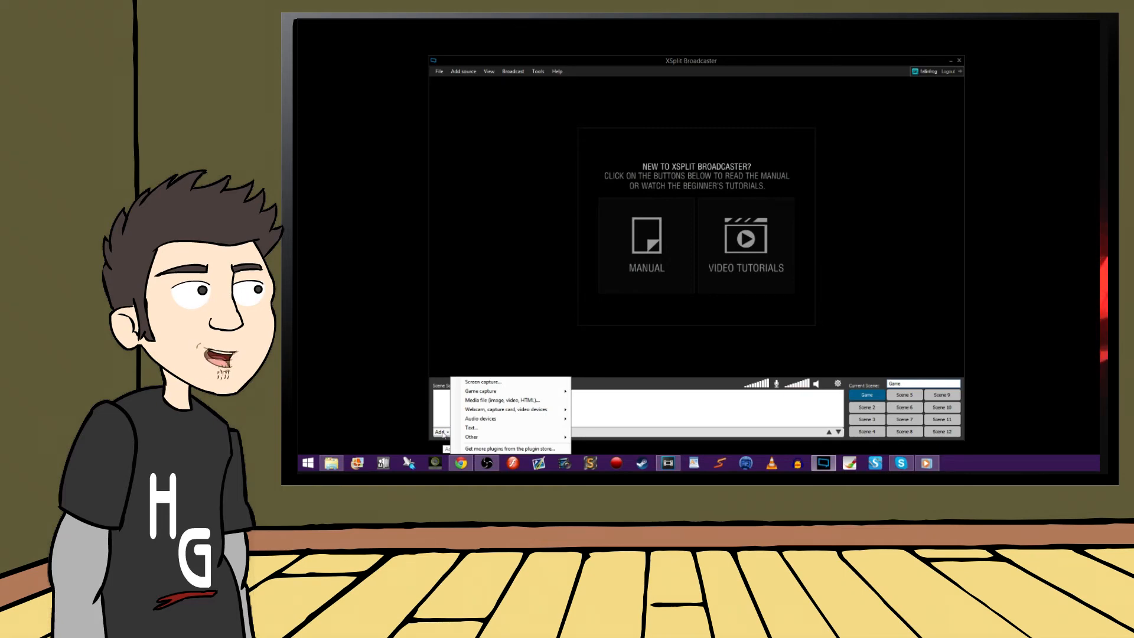
mouse_move(481, 382)
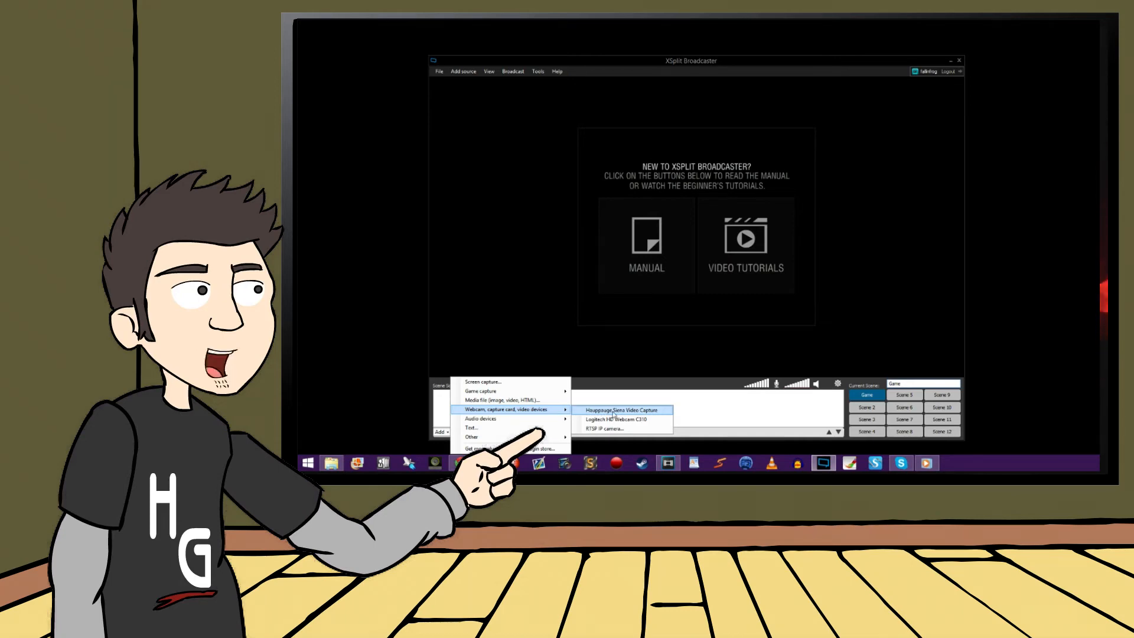
click(619, 410)
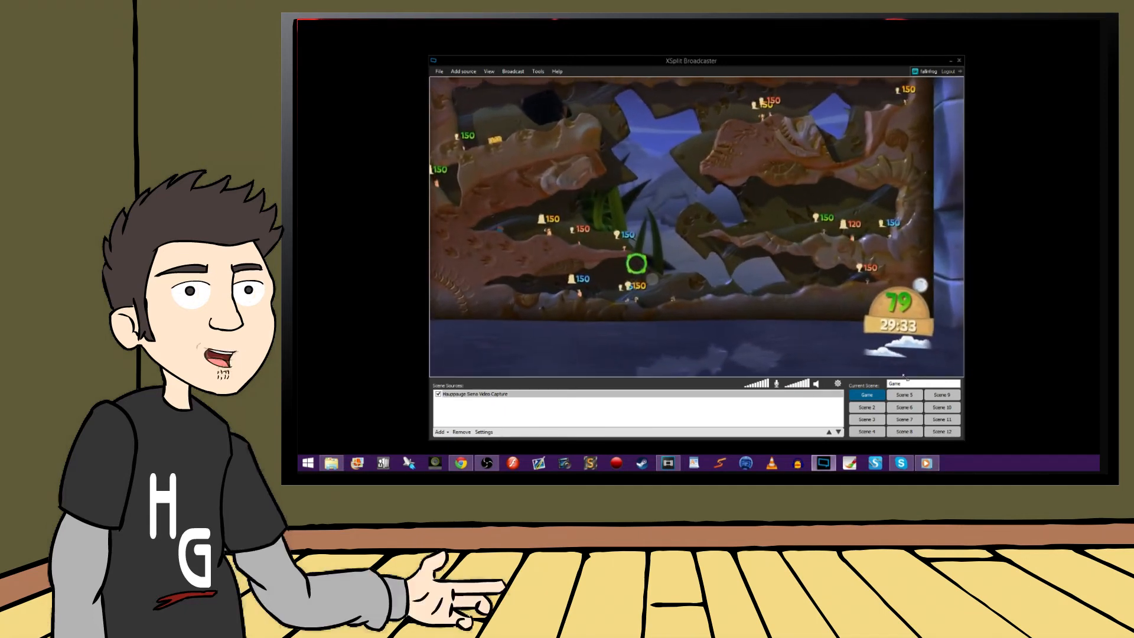
- Add the fallinfrog_nobackground image as a media file source over the capture feed
click(506, 394)
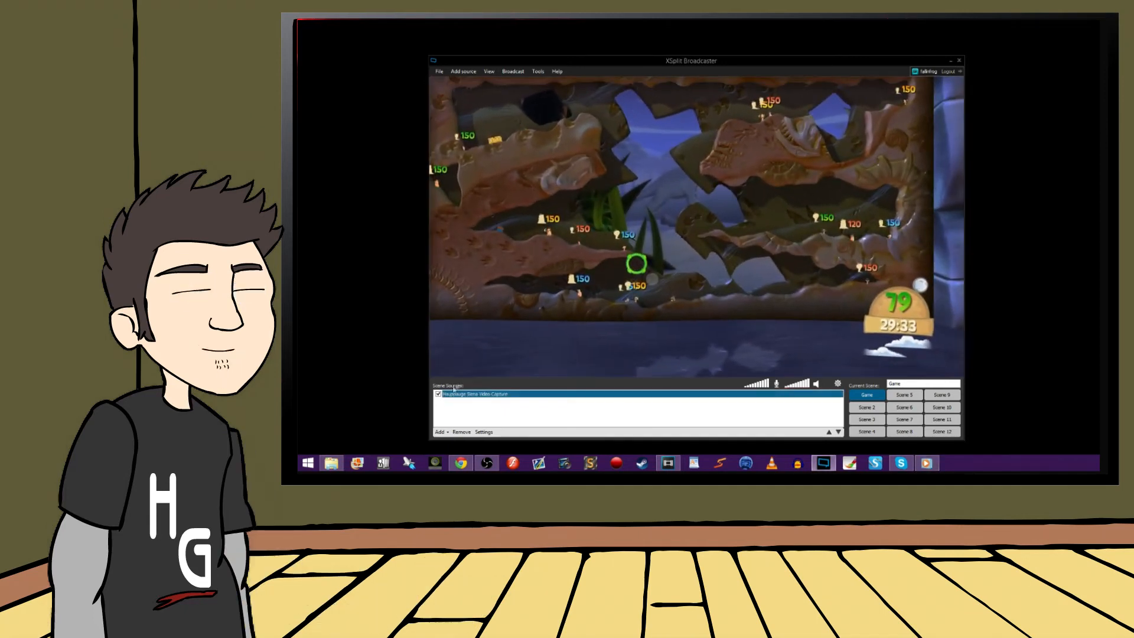
click(440, 432)
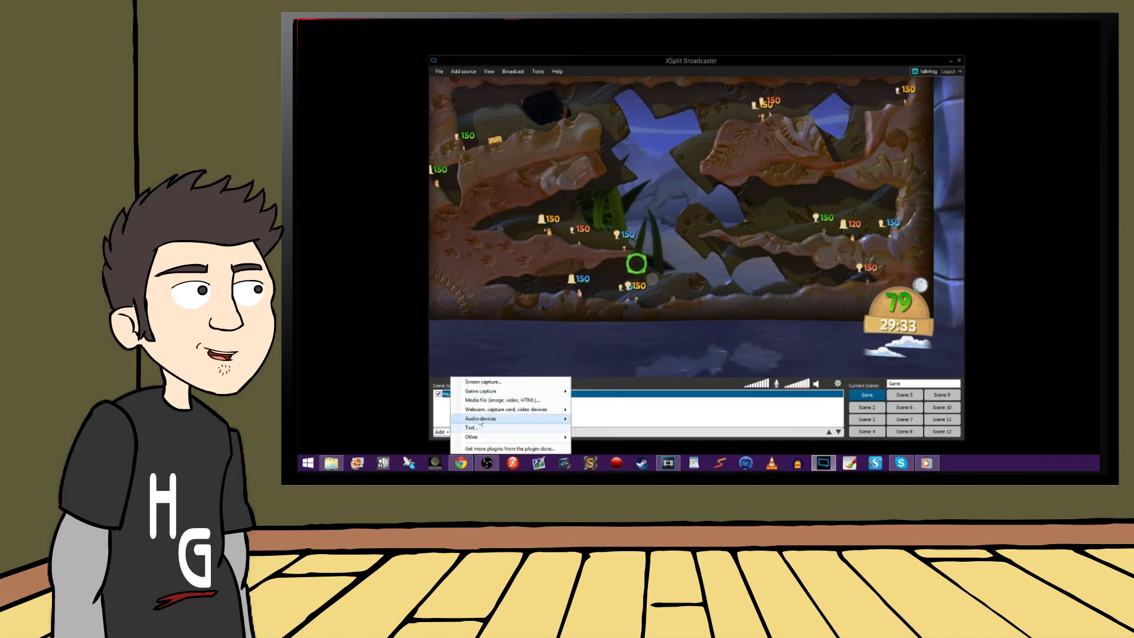
mouse_move(480, 418)
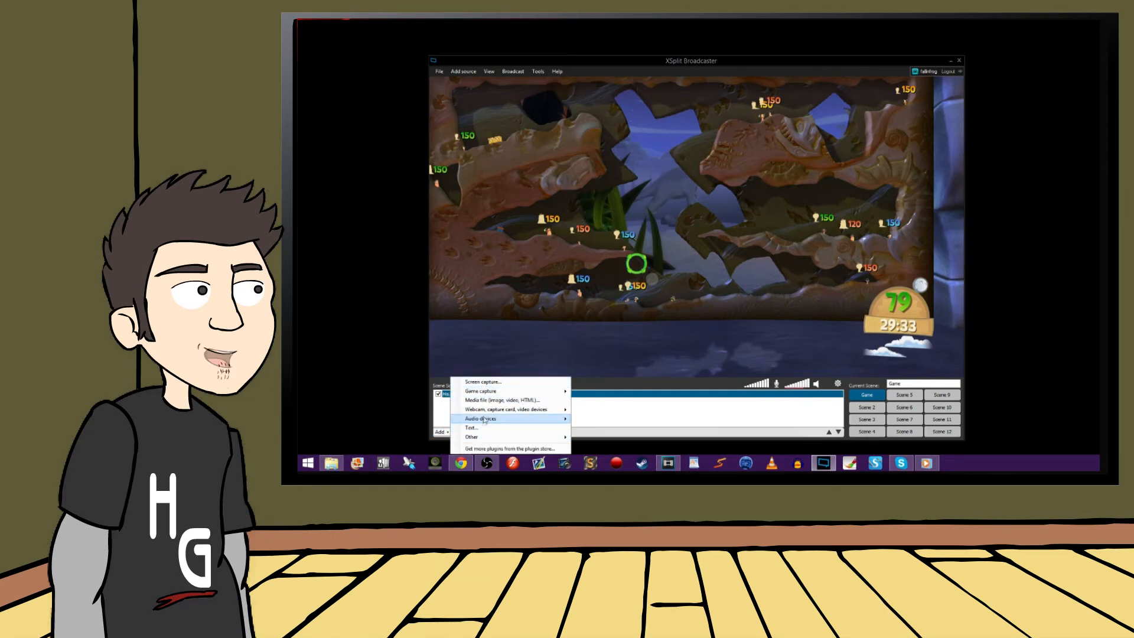
mouse_move(513, 400)
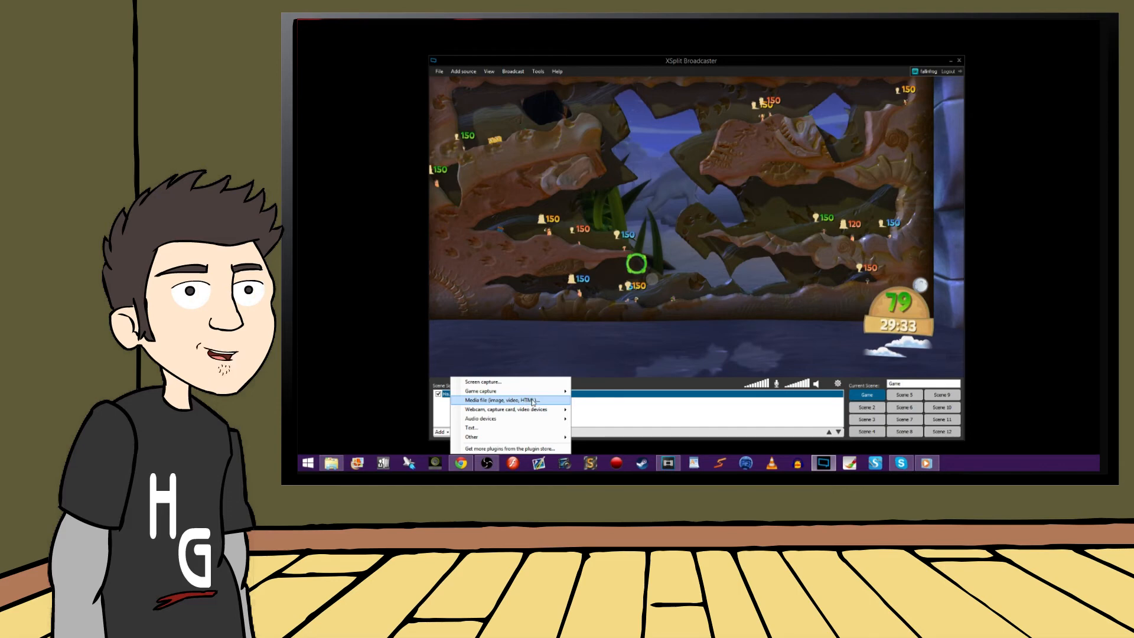
click(510, 400)
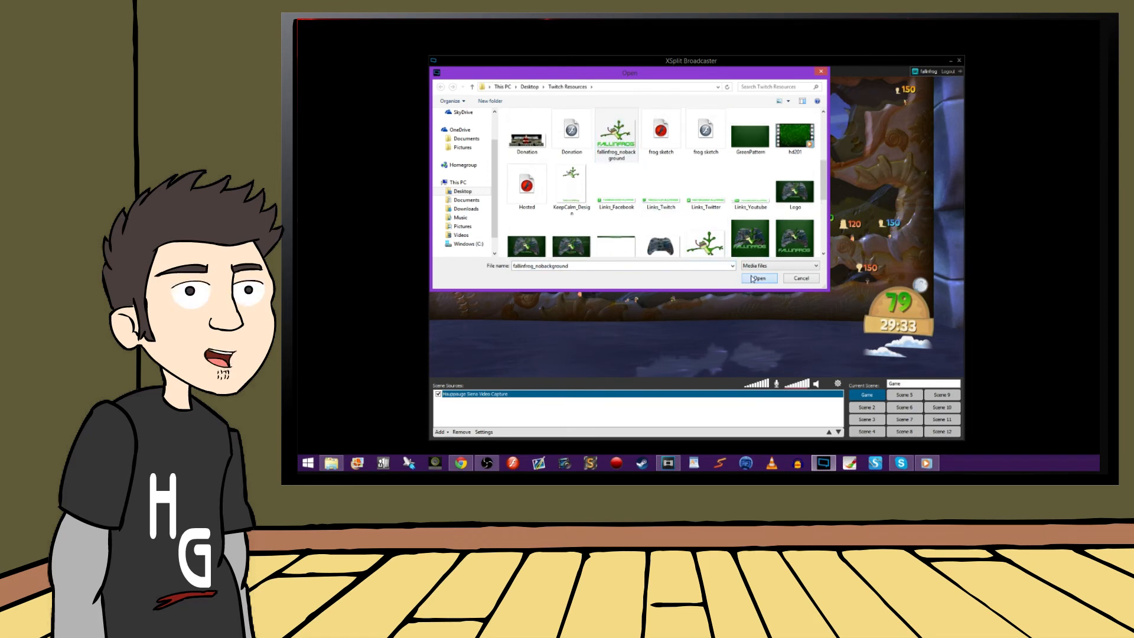
click(758, 278)
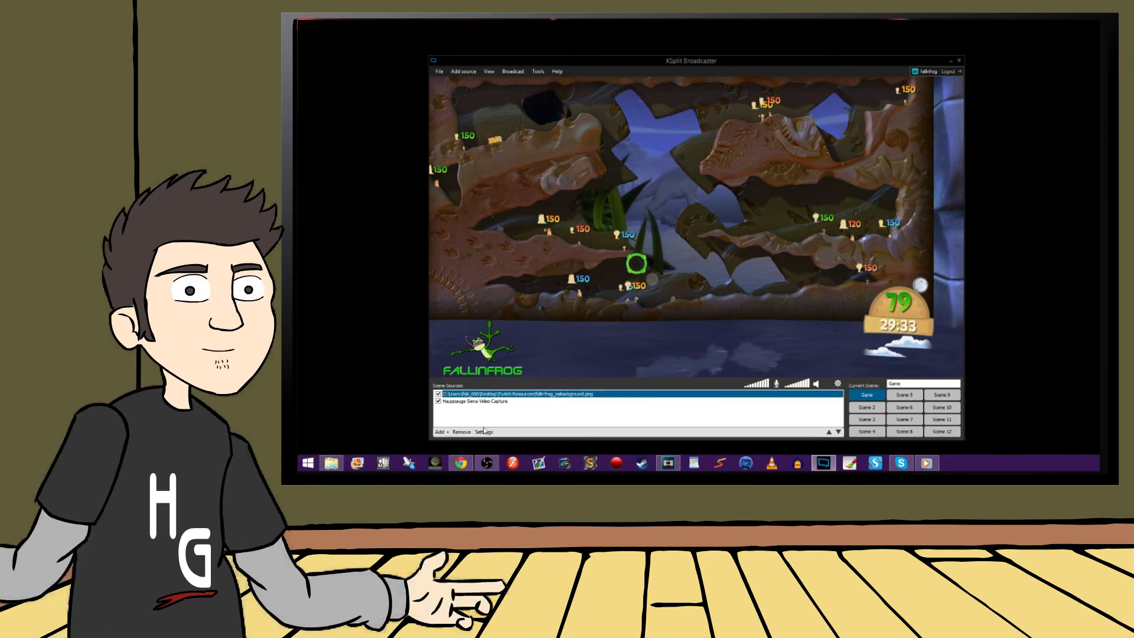
- Open the logo source settings and review the Layout, Transition and Color tabs
click(482, 432)
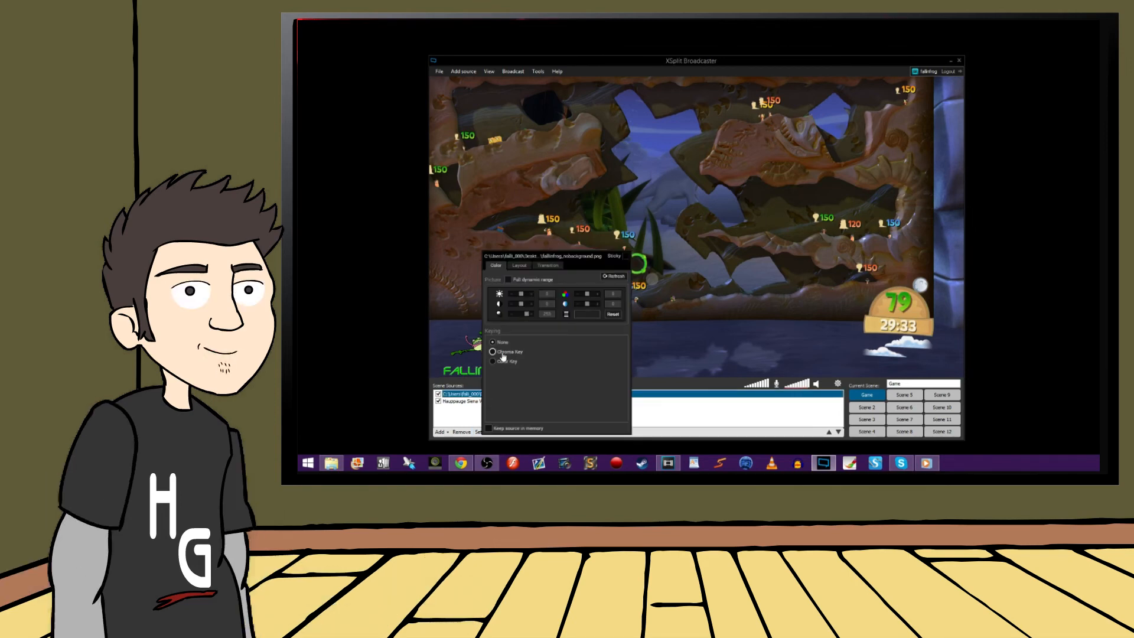
click(519, 265)
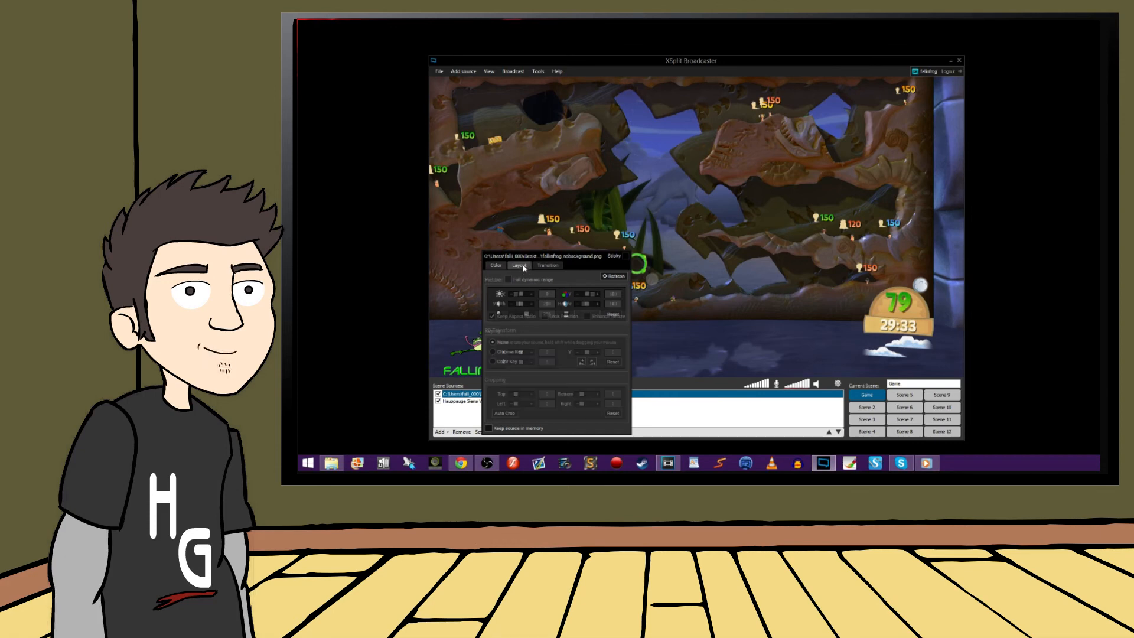
click(519, 265)
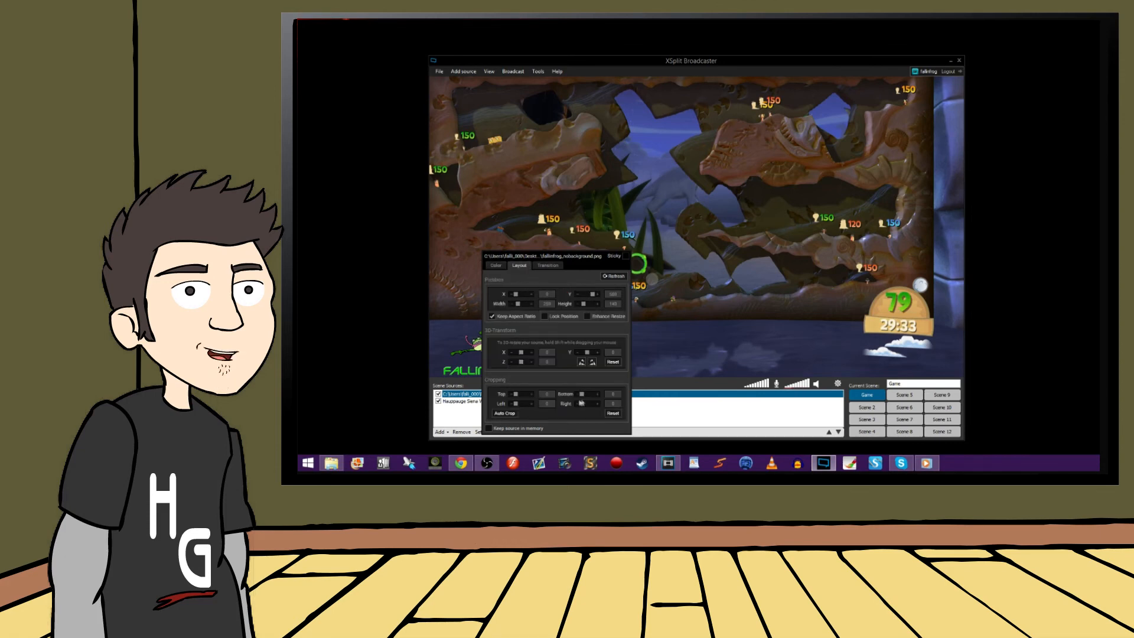
click(547, 265)
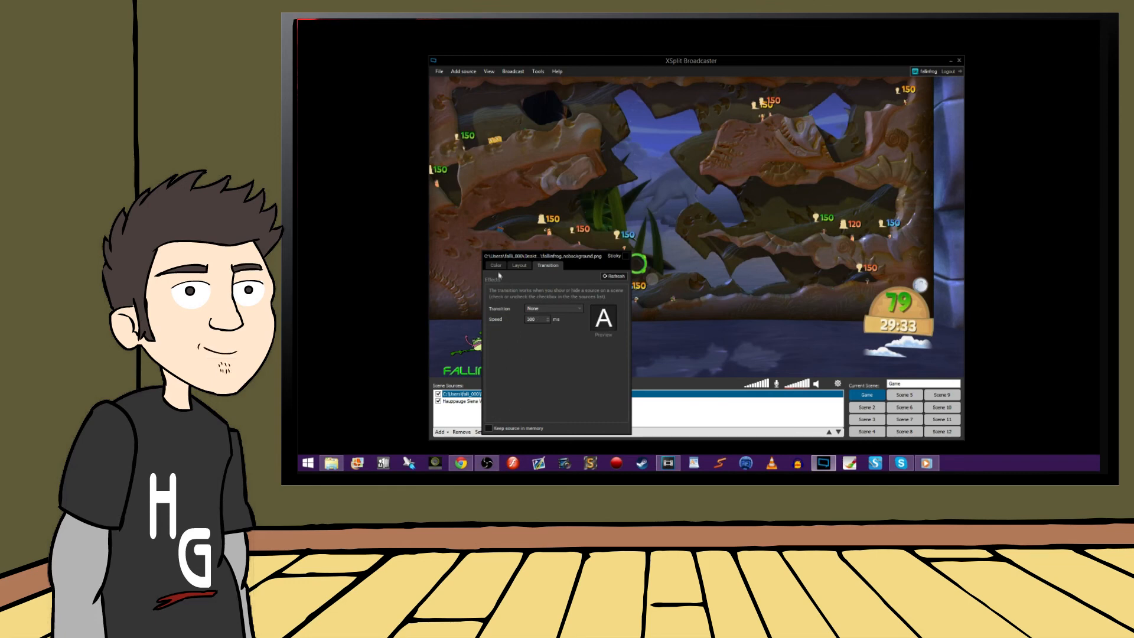
click(496, 266)
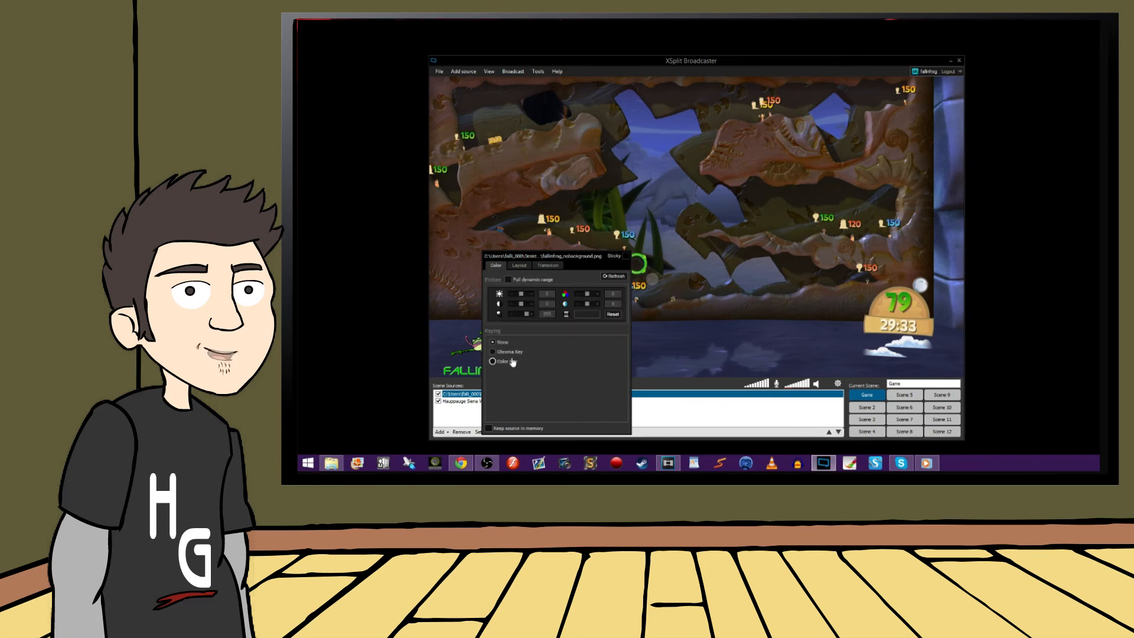